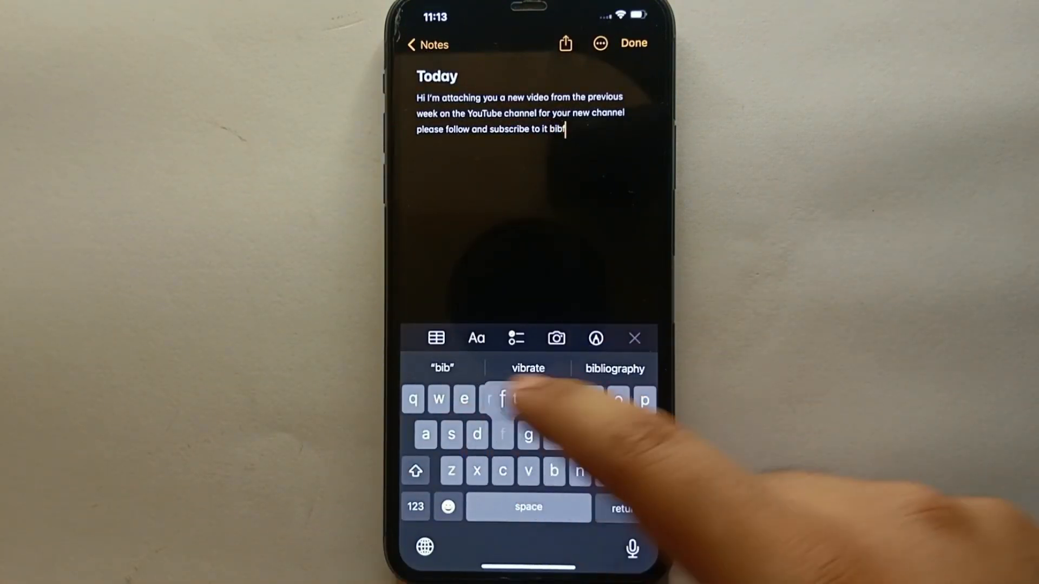
Undo the latest typing at the end of the Today note via the shake Undo alert
type("u")
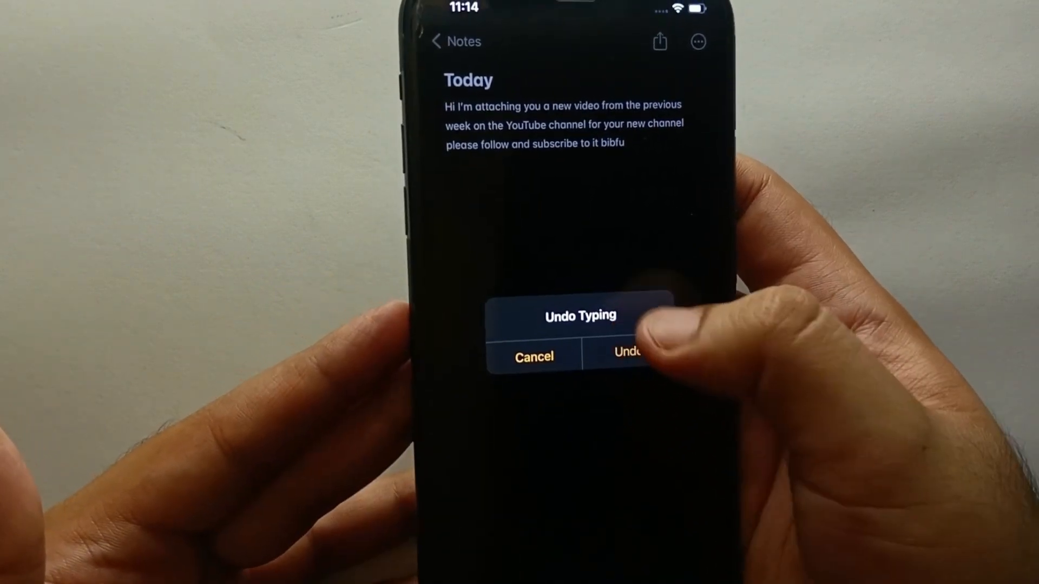
left_click(534, 357)
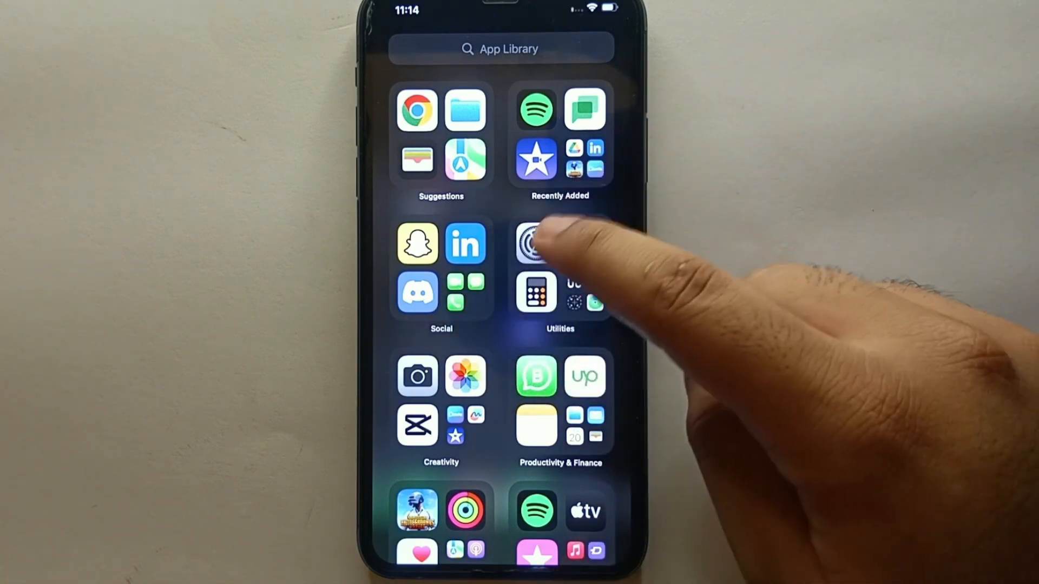
Launch the Settings app from the App Library
left_click(535, 242)
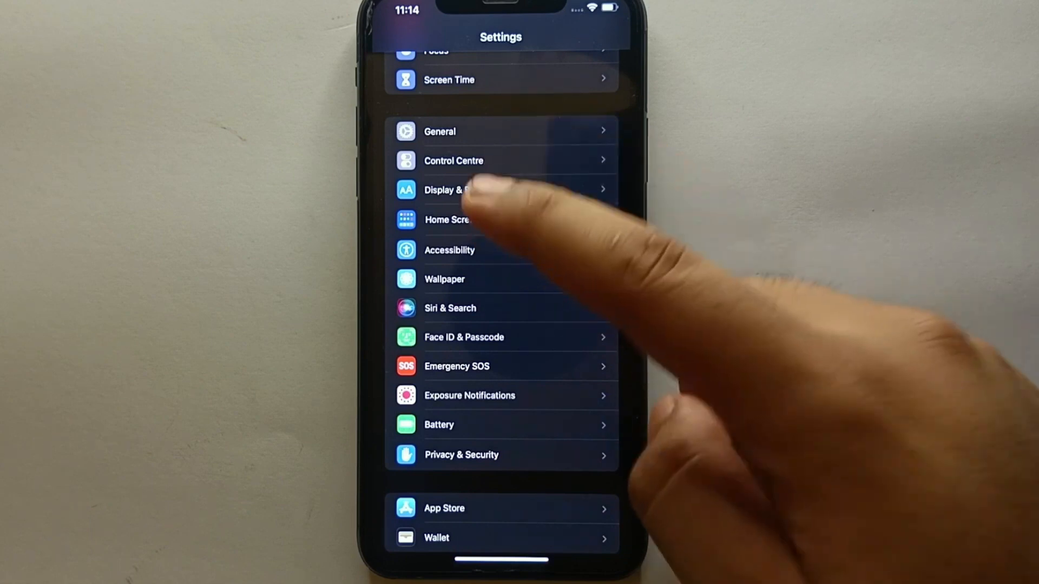
Go to Accessibility and then its Touch settings page
left_click(449, 250)
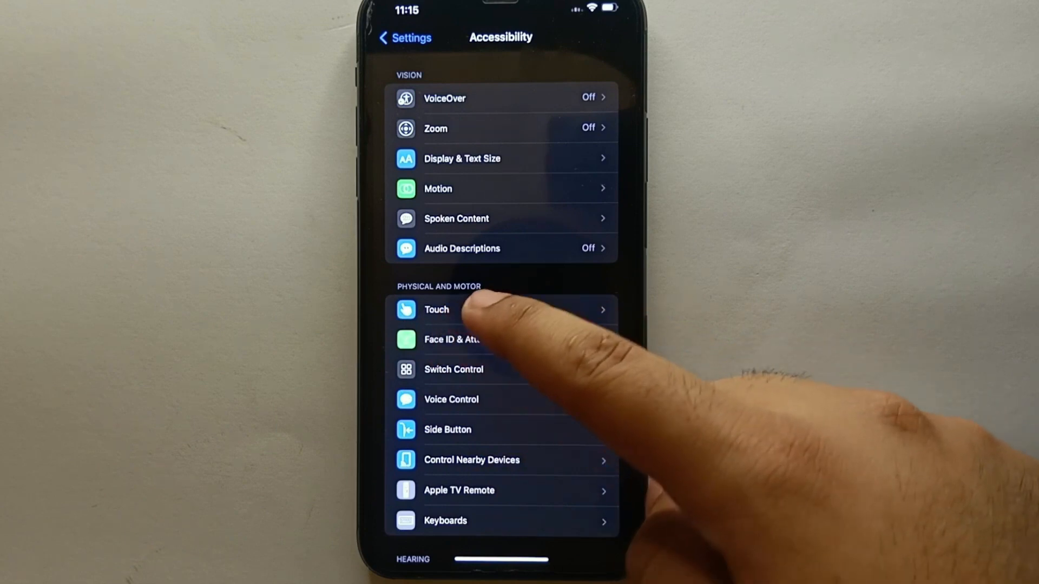
left_click(436, 309)
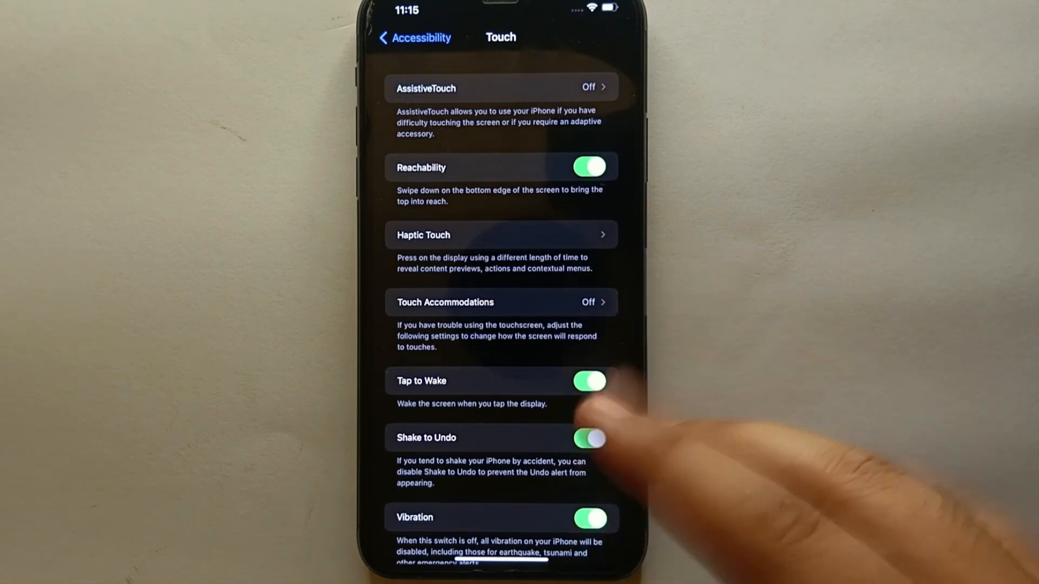
Switch Shake to Undo off, back on, and tap the switch once more
left_click(589, 438)
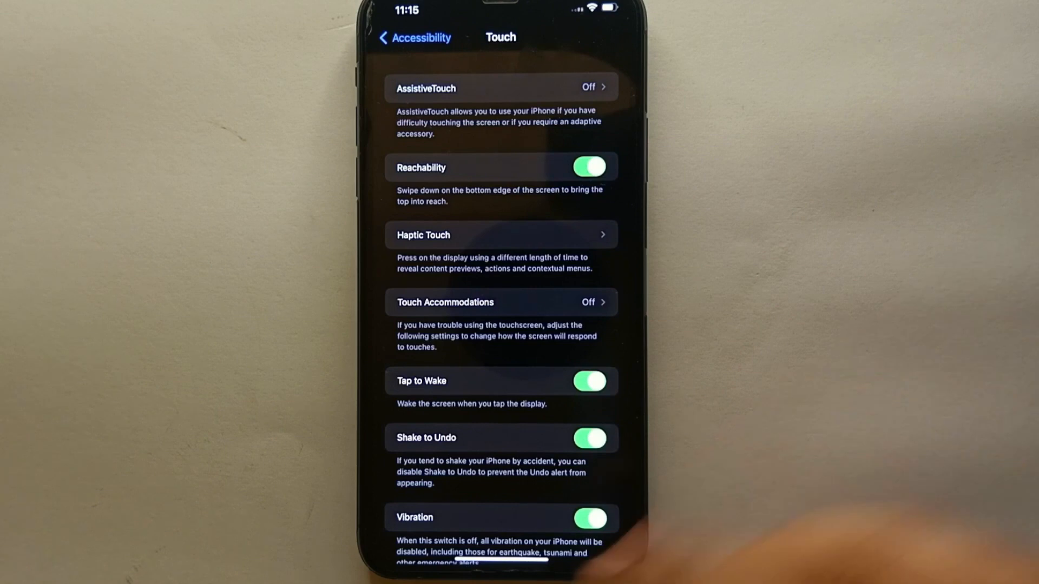
left_click(588, 438)
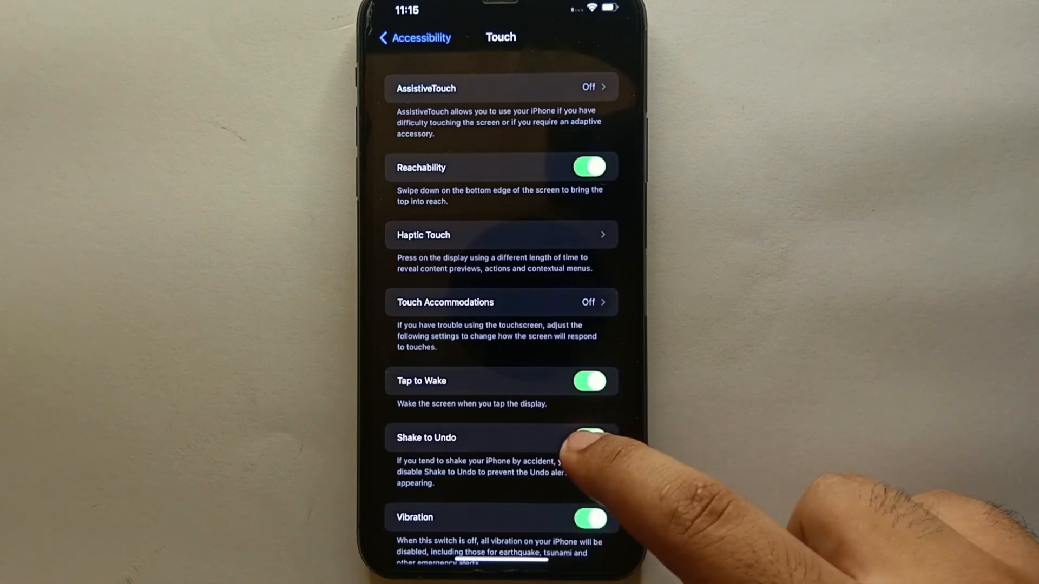
left_click(589, 438)
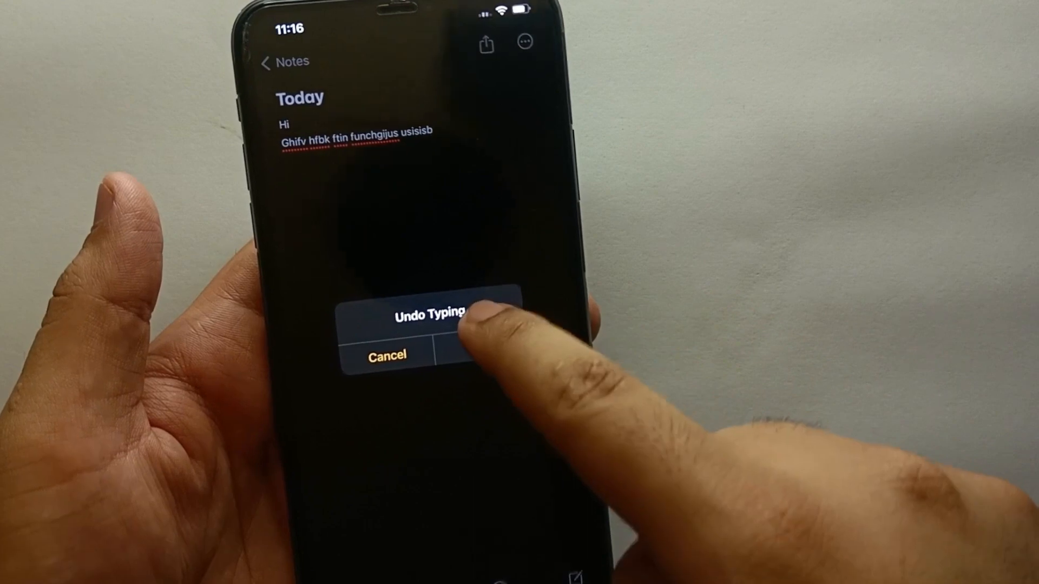
Undo the stray-letter typing, leaving four lines of Hi in the Today note
left_click(428, 312)
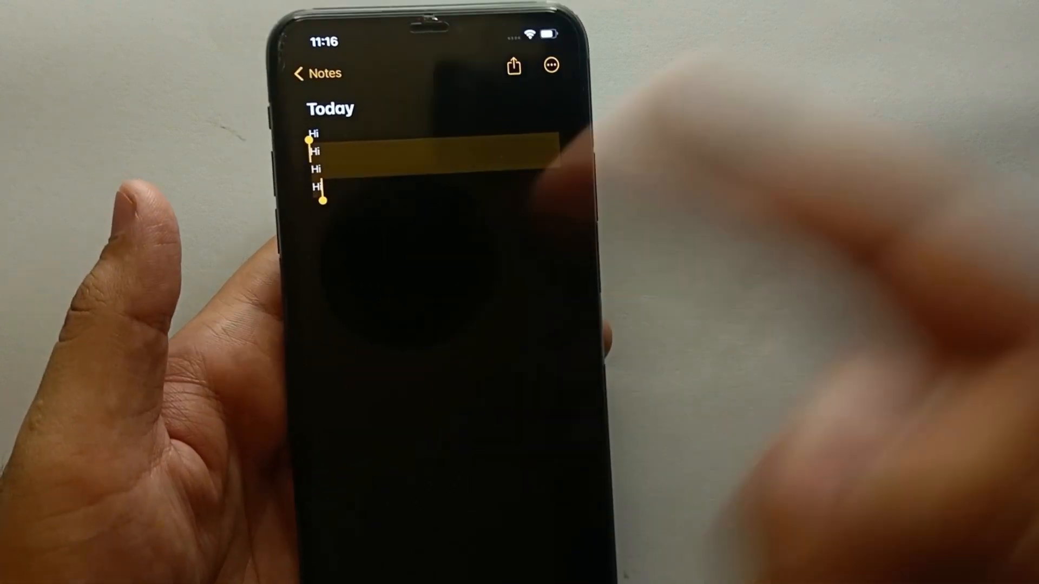